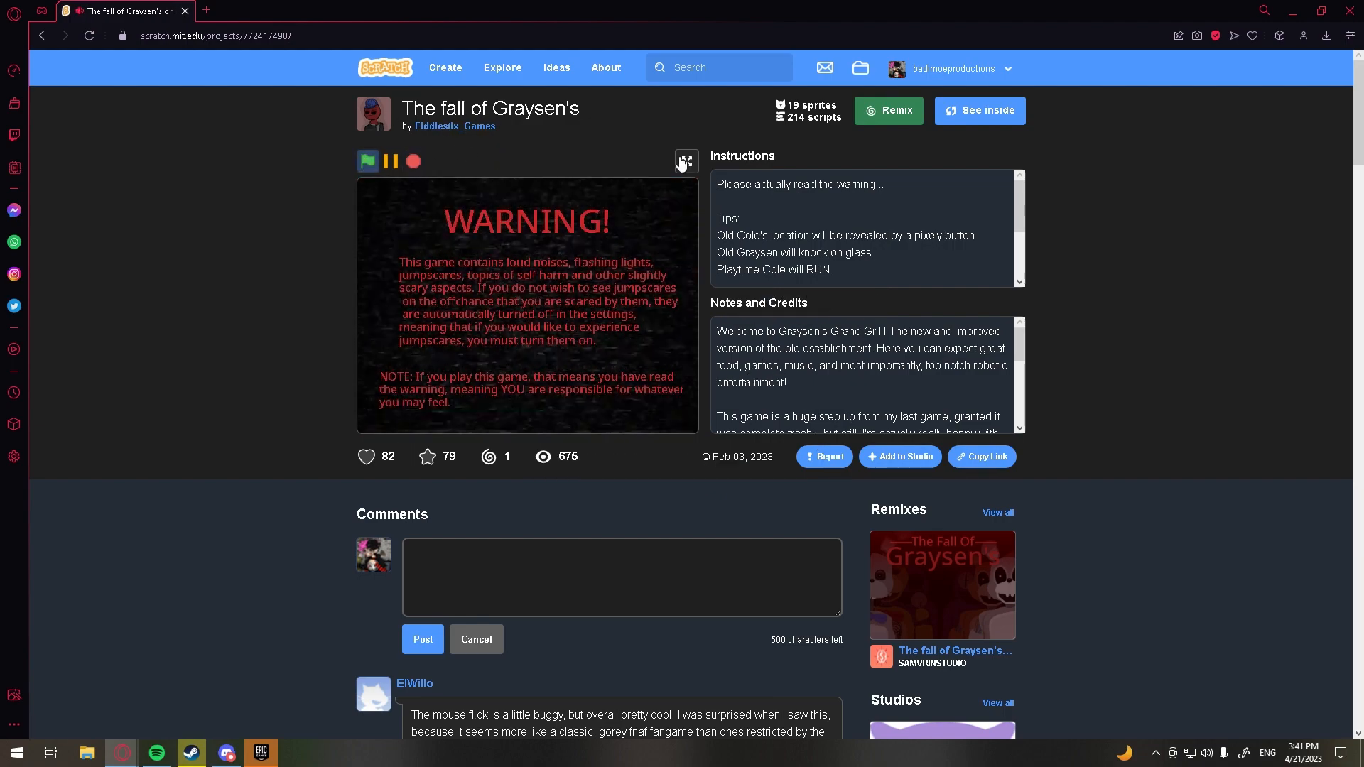
Go full screen, enable jumpscares in settings, and return to the title menu
{"action": "left_click", "coordinate": [685, 161]}
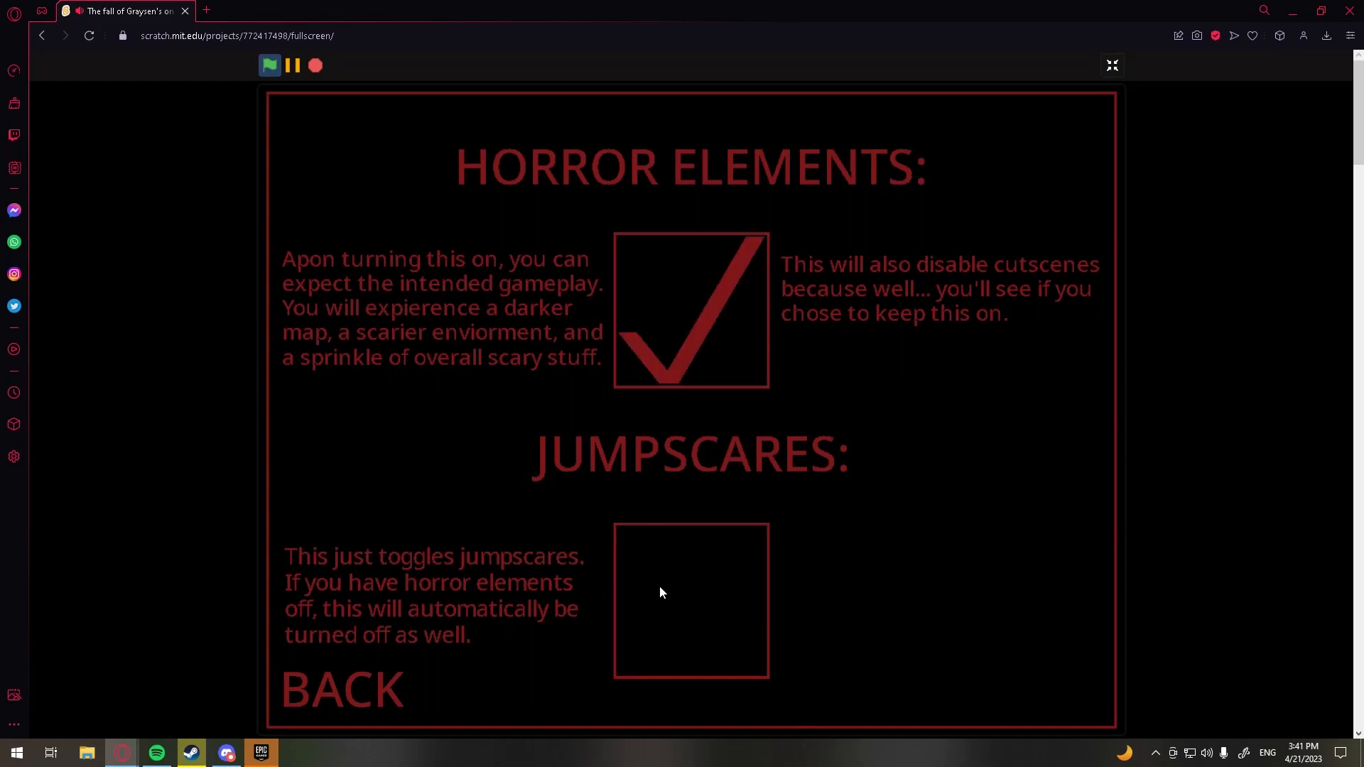
{"action": "left_click", "coordinate": [690, 601]}
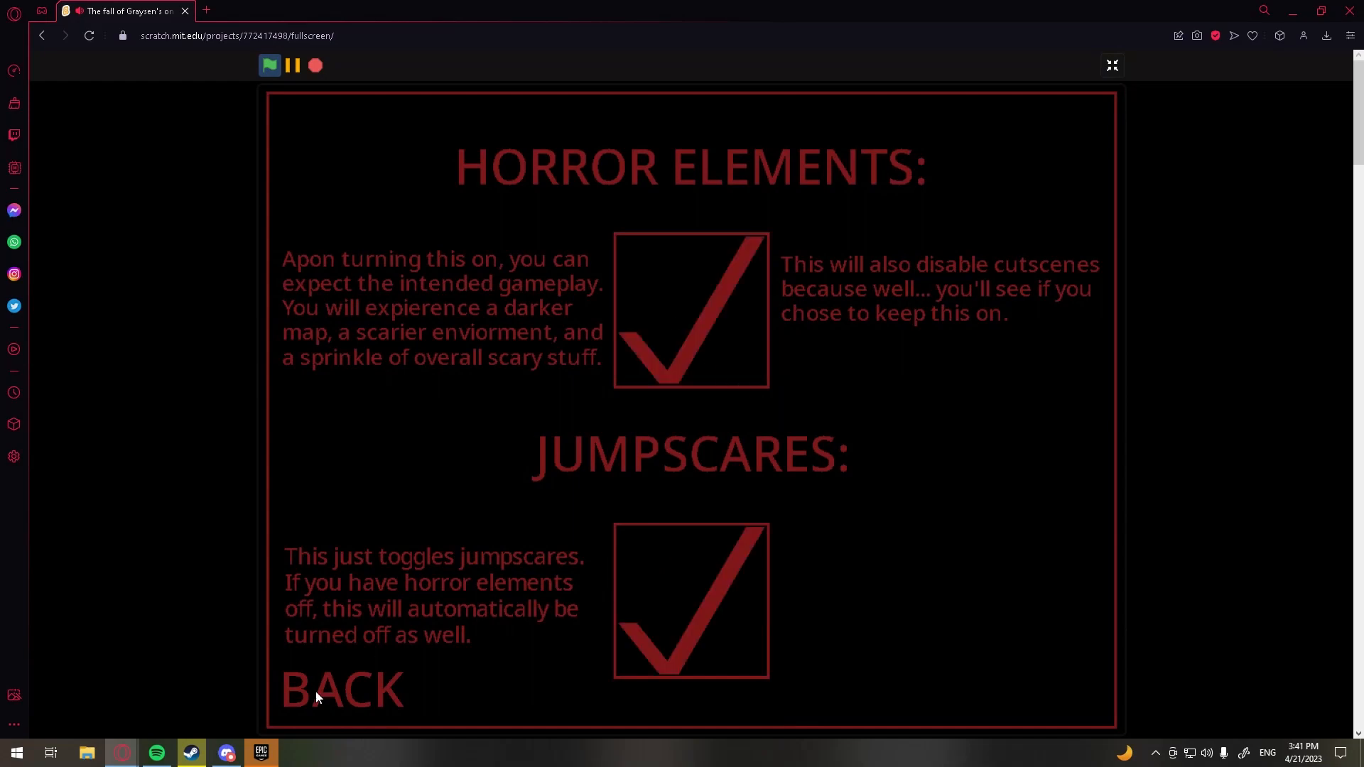
{"action": "left_click", "coordinate": [341, 689]}
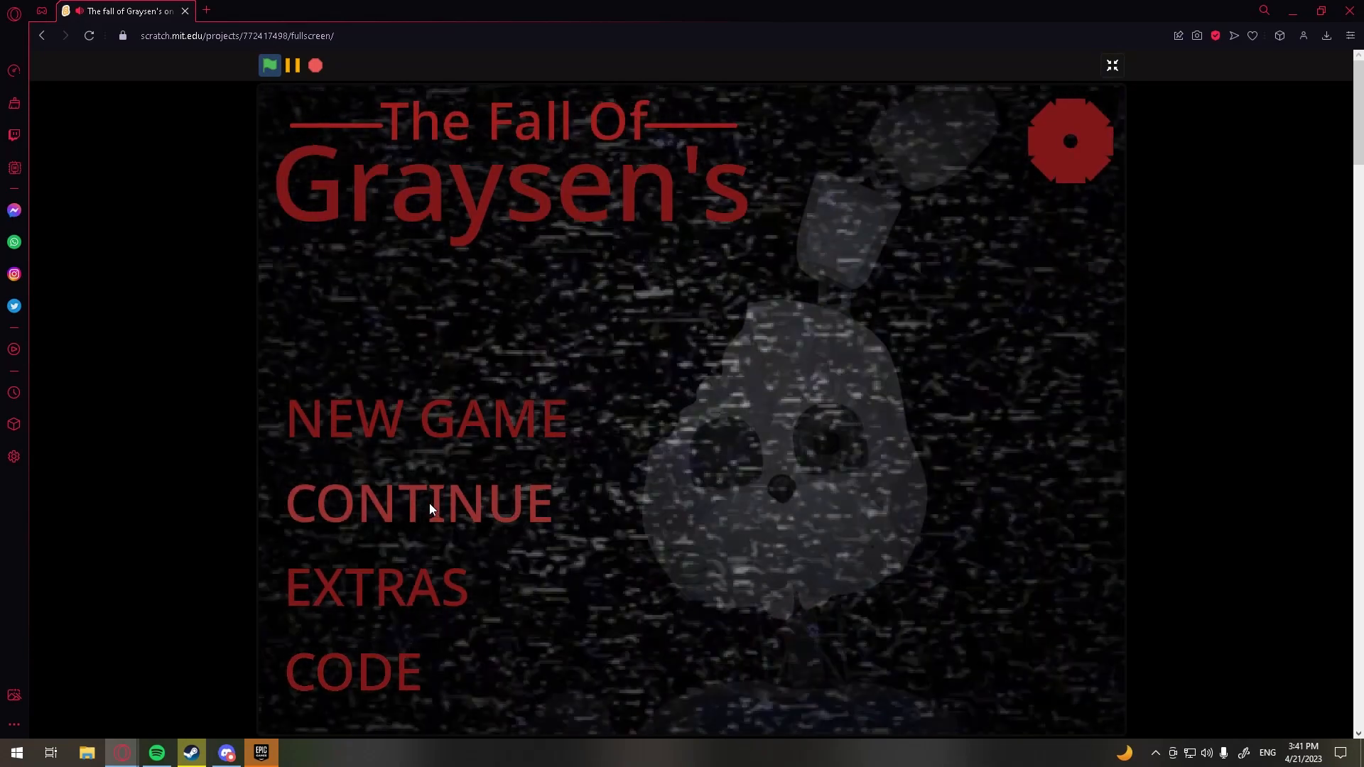
Continue the saved game and play until the office with door, desk and plush appears
{"action": "left_click", "coordinate": [417, 502]}
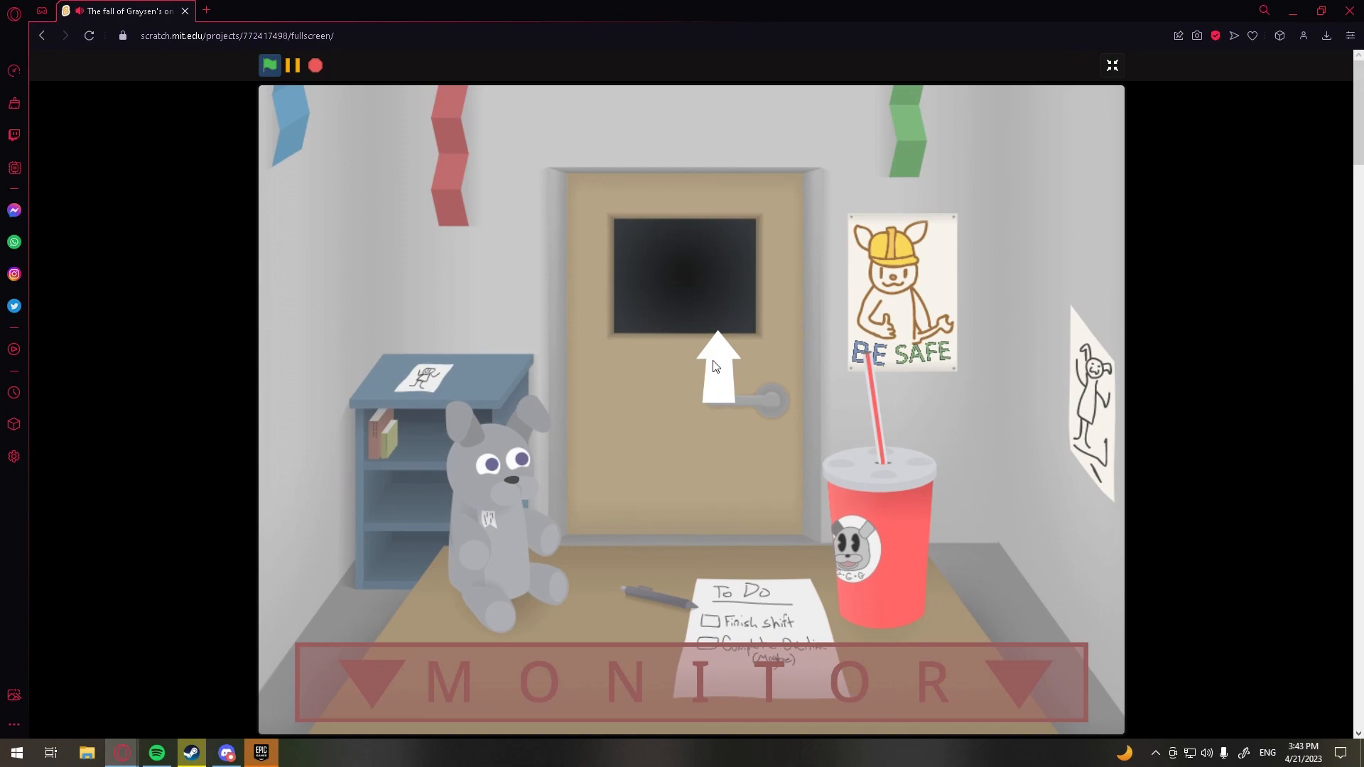
Look through the door window and check the cameras until 3:00 AM
{"action": "left_click", "coordinate": [691, 681]}
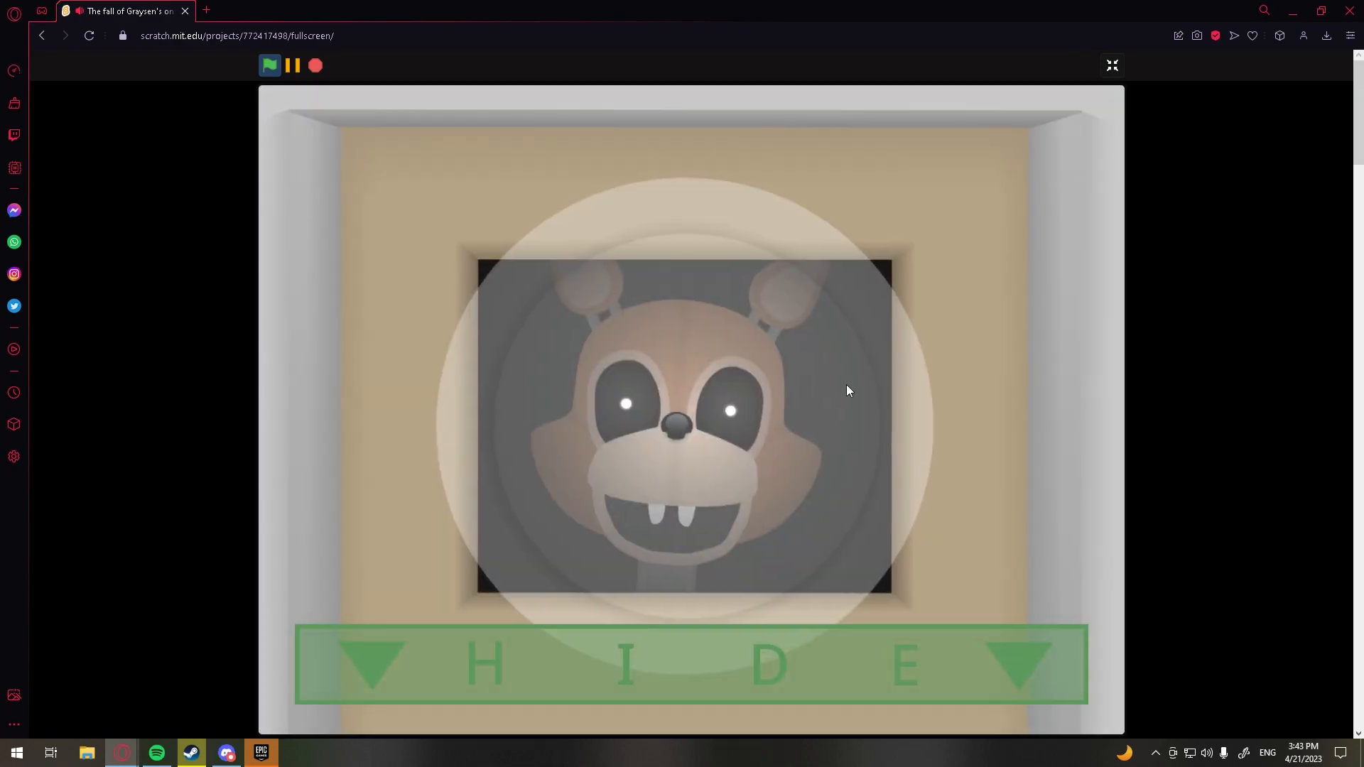
{"action": "left_click", "coordinate": [690, 663]}
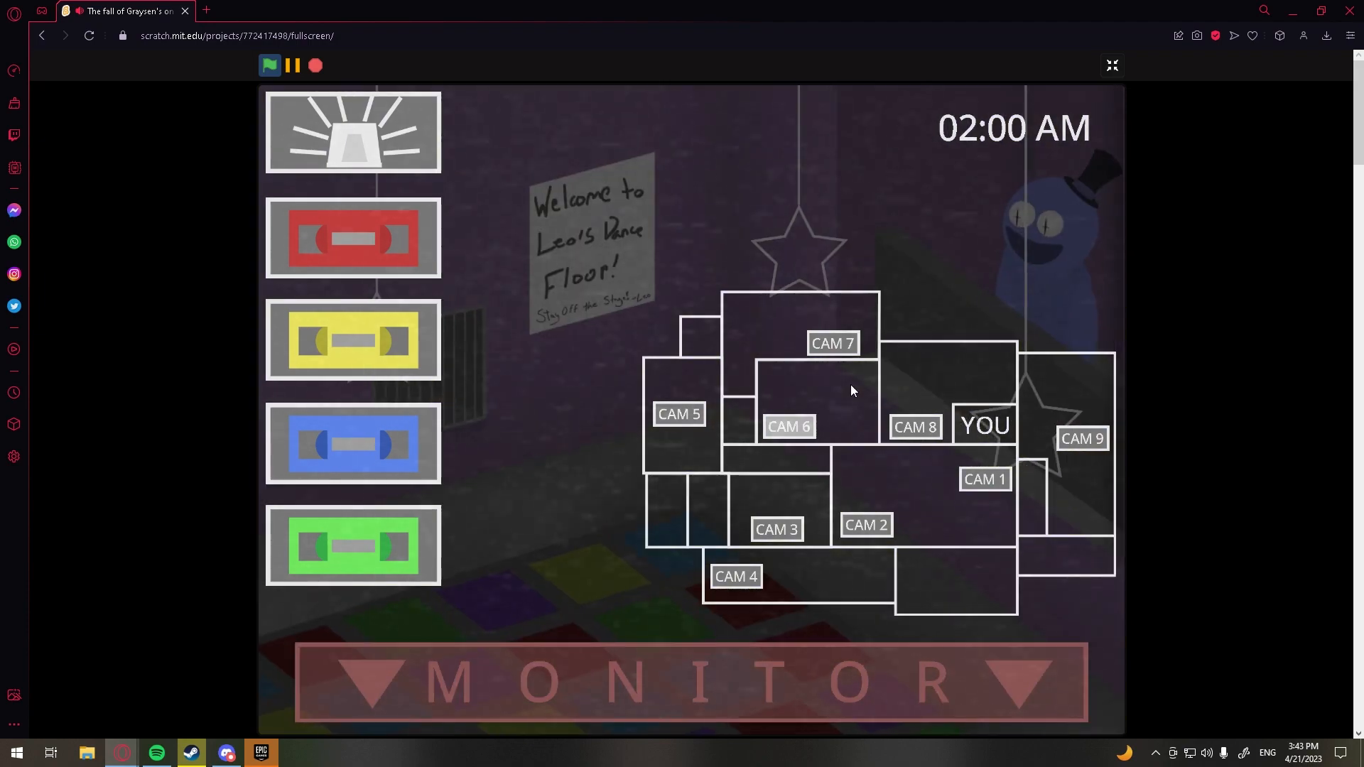
{"action": "mouse_move", "coordinate": [914, 375]}
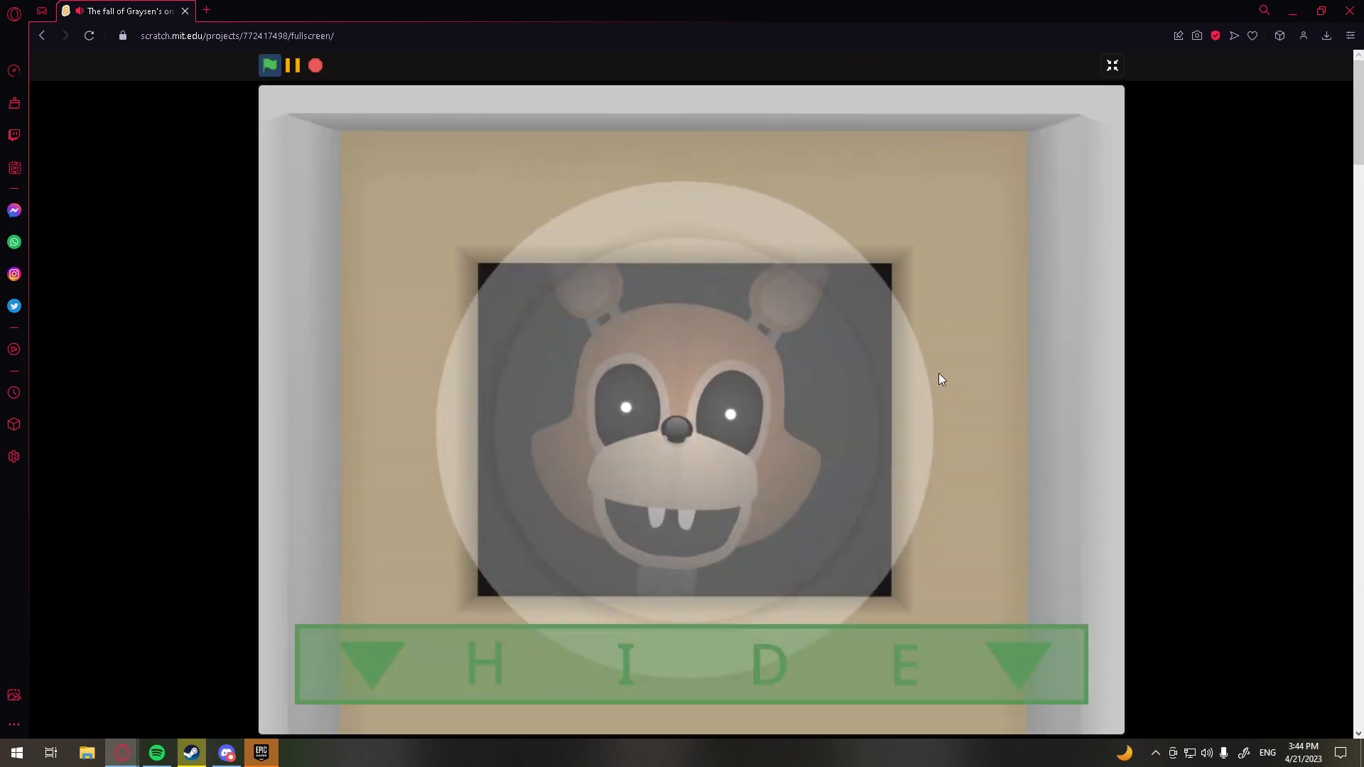
{"action": "left_click", "coordinate": [690, 663]}
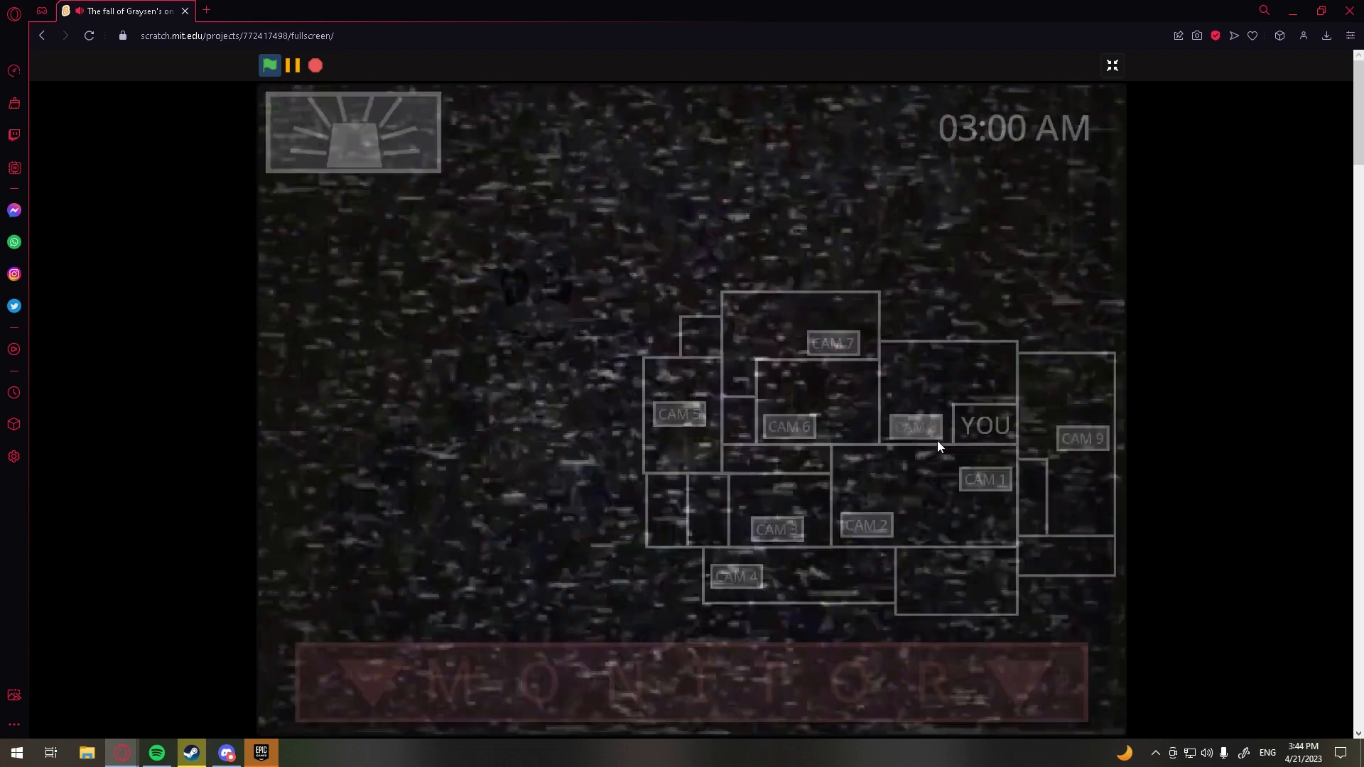
View the CAM 8 and CAM 5 feeds and activate the flashing light until 5:00 AM
{"action": "left_click", "coordinate": [983, 479]}
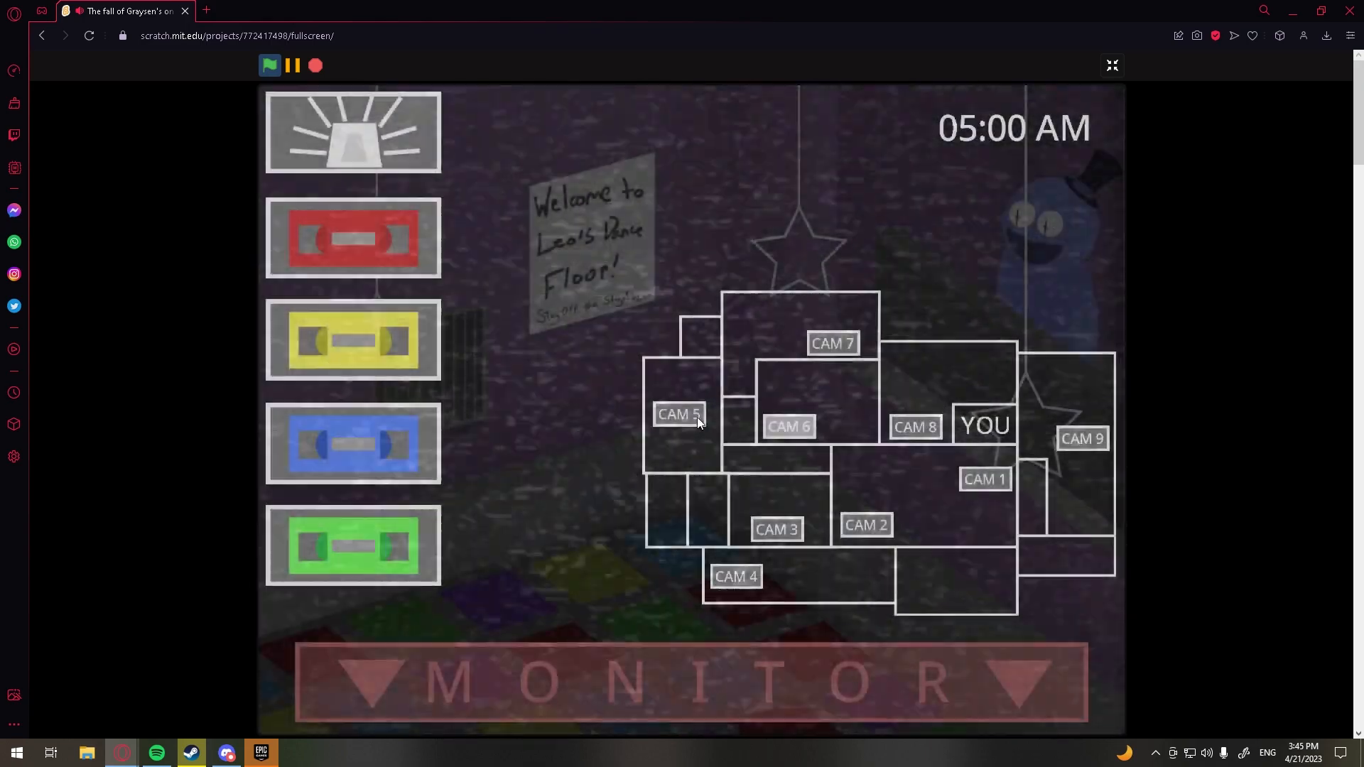
{"action": "left_click", "coordinate": [983, 478]}
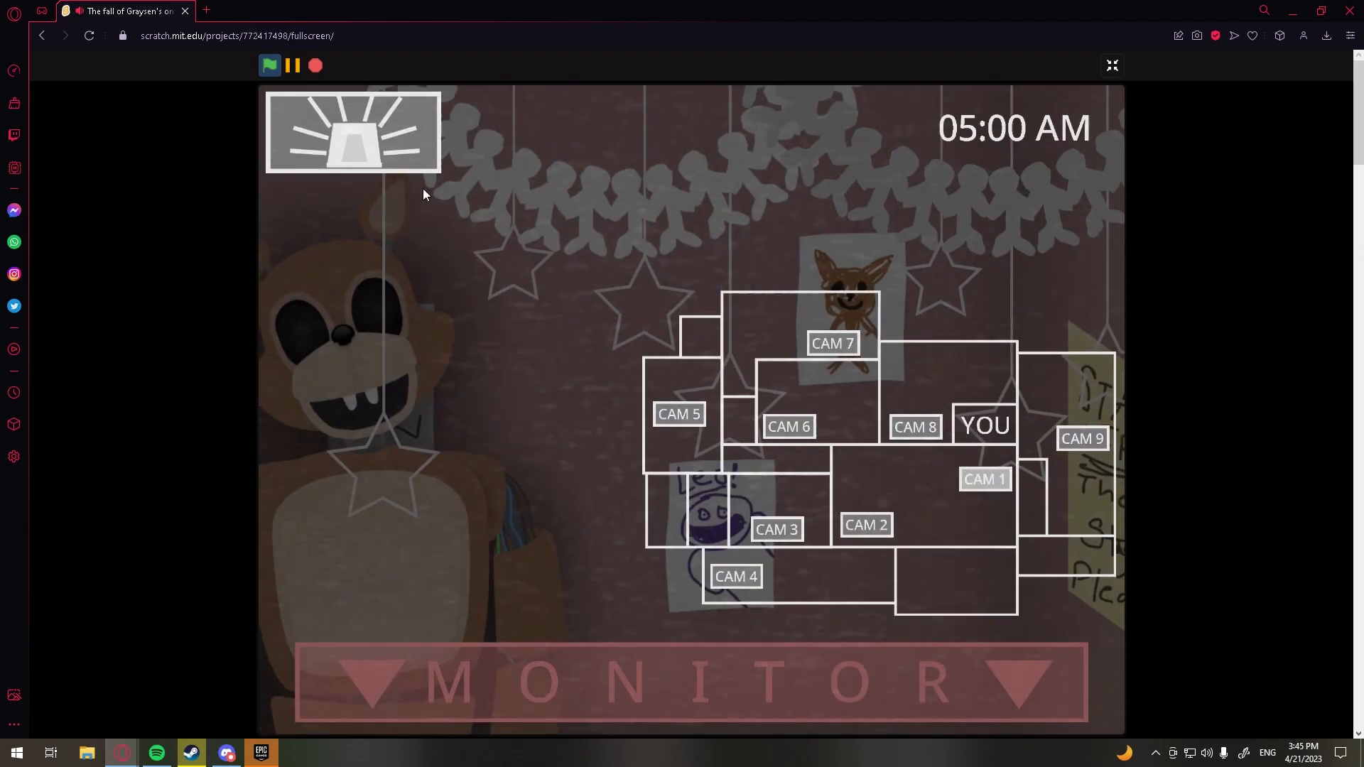
{"action": "left_click", "coordinate": [774, 528]}
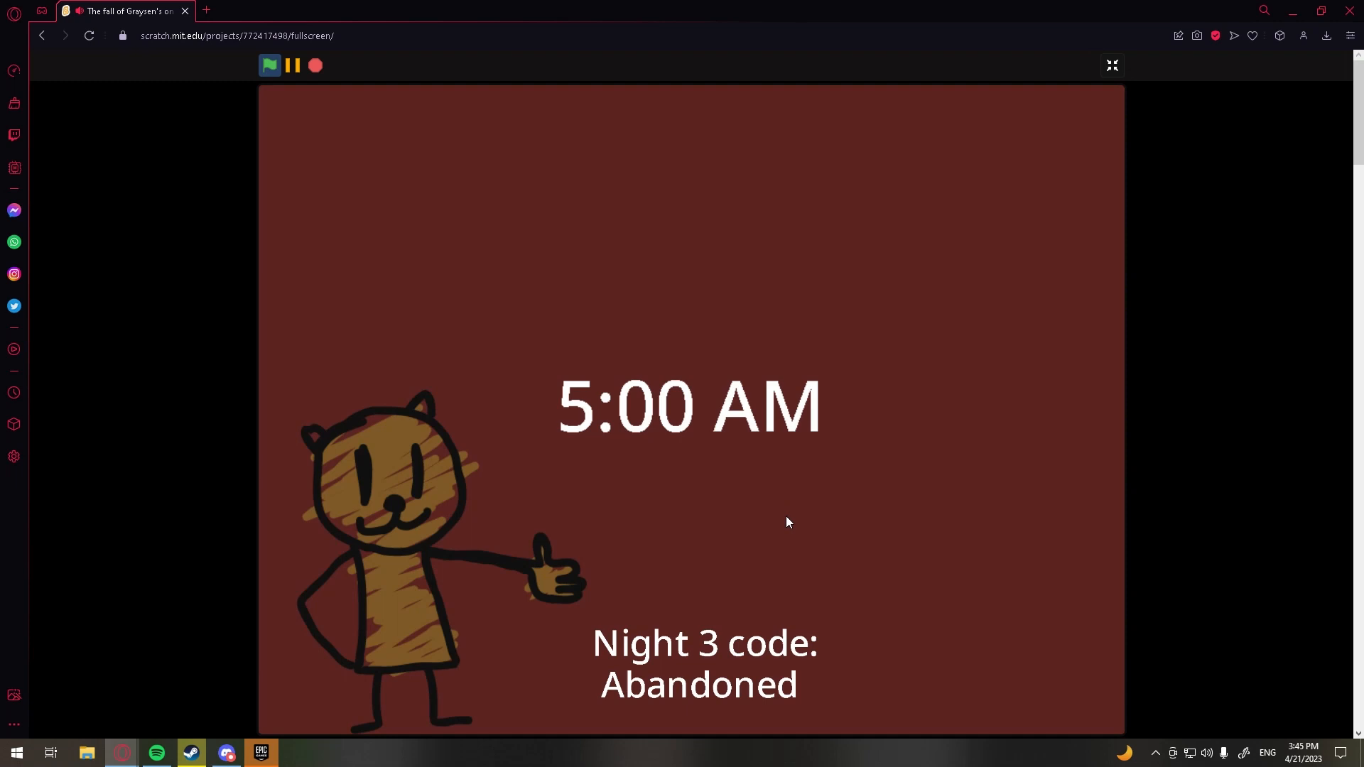
{"action": "mouse_move", "coordinate": [793, 510]}
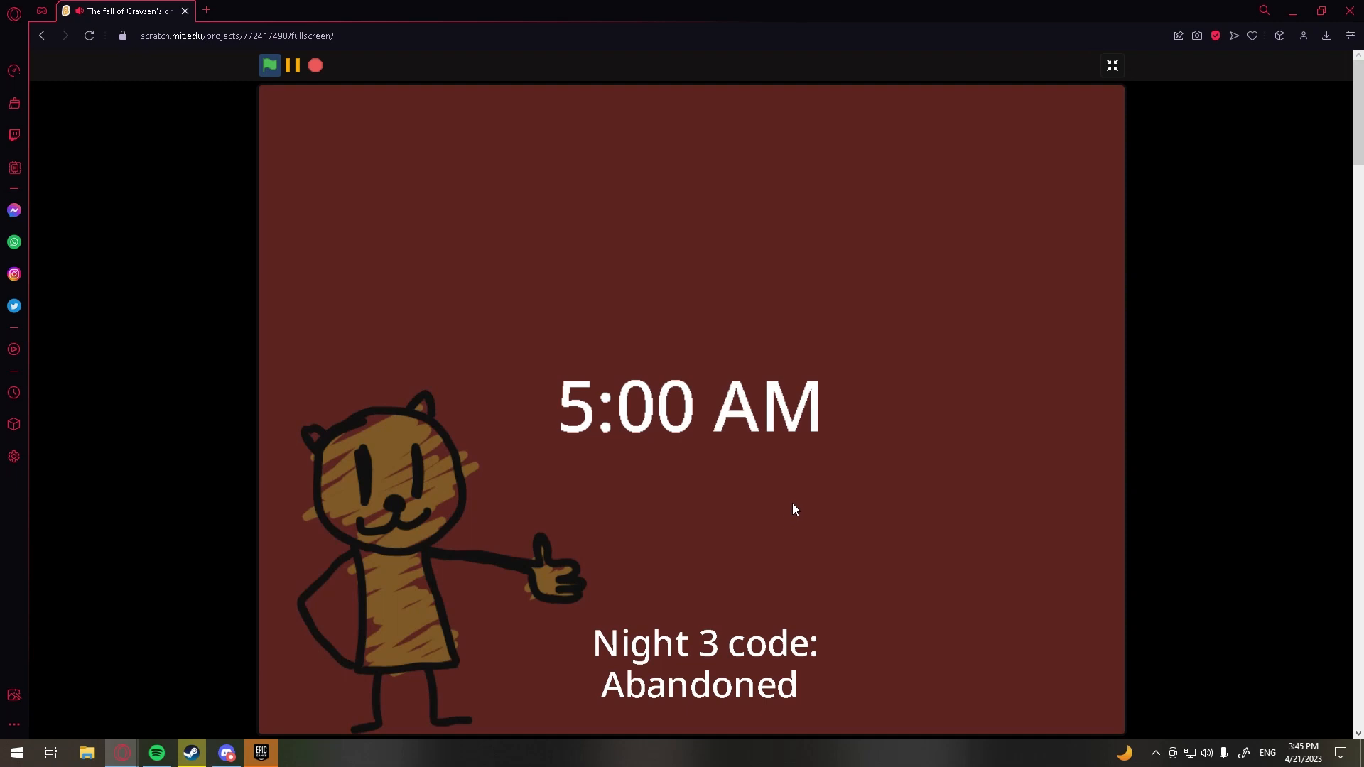
{"action": "mouse_move", "coordinate": [1128, 311]}
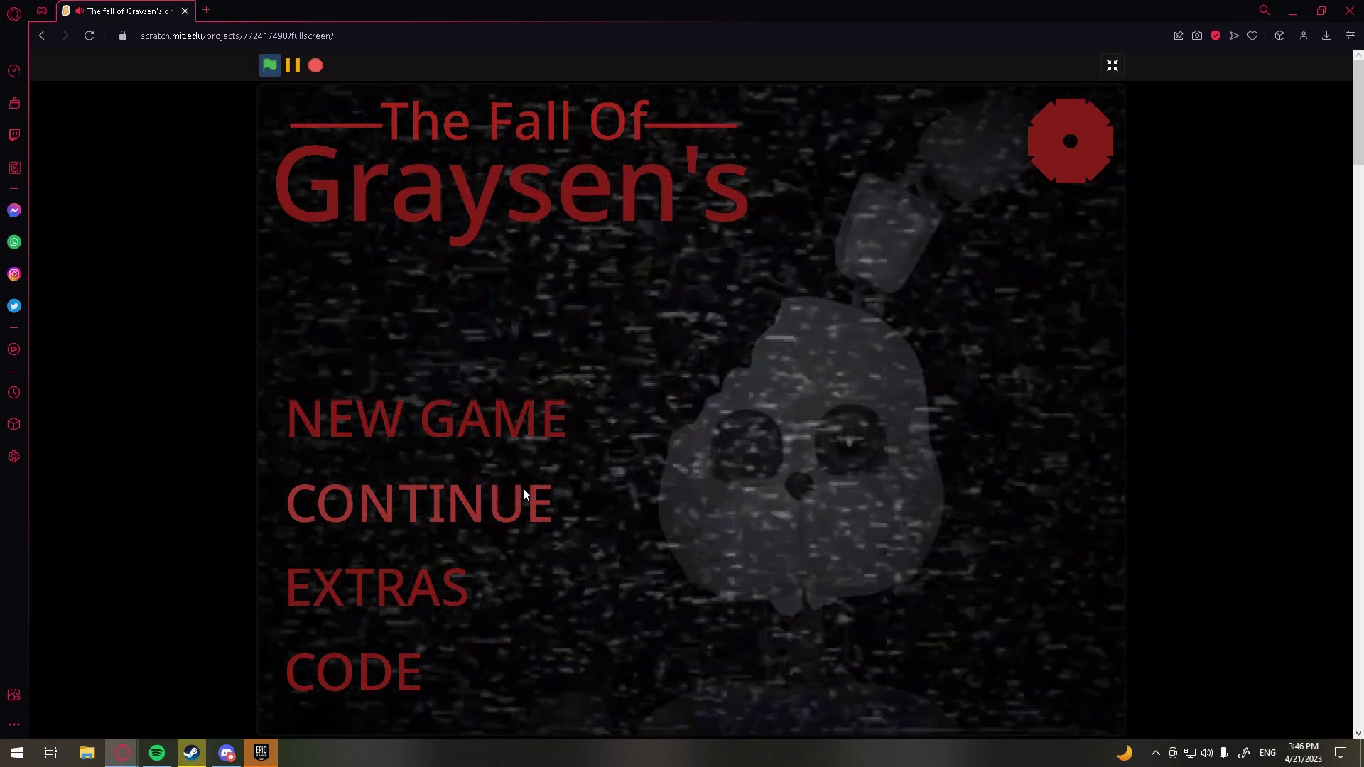
Continue to the next night and check the CAM 3 and CAM 7 feeds
{"action": "left_click", "coordinate": [417, 502]}
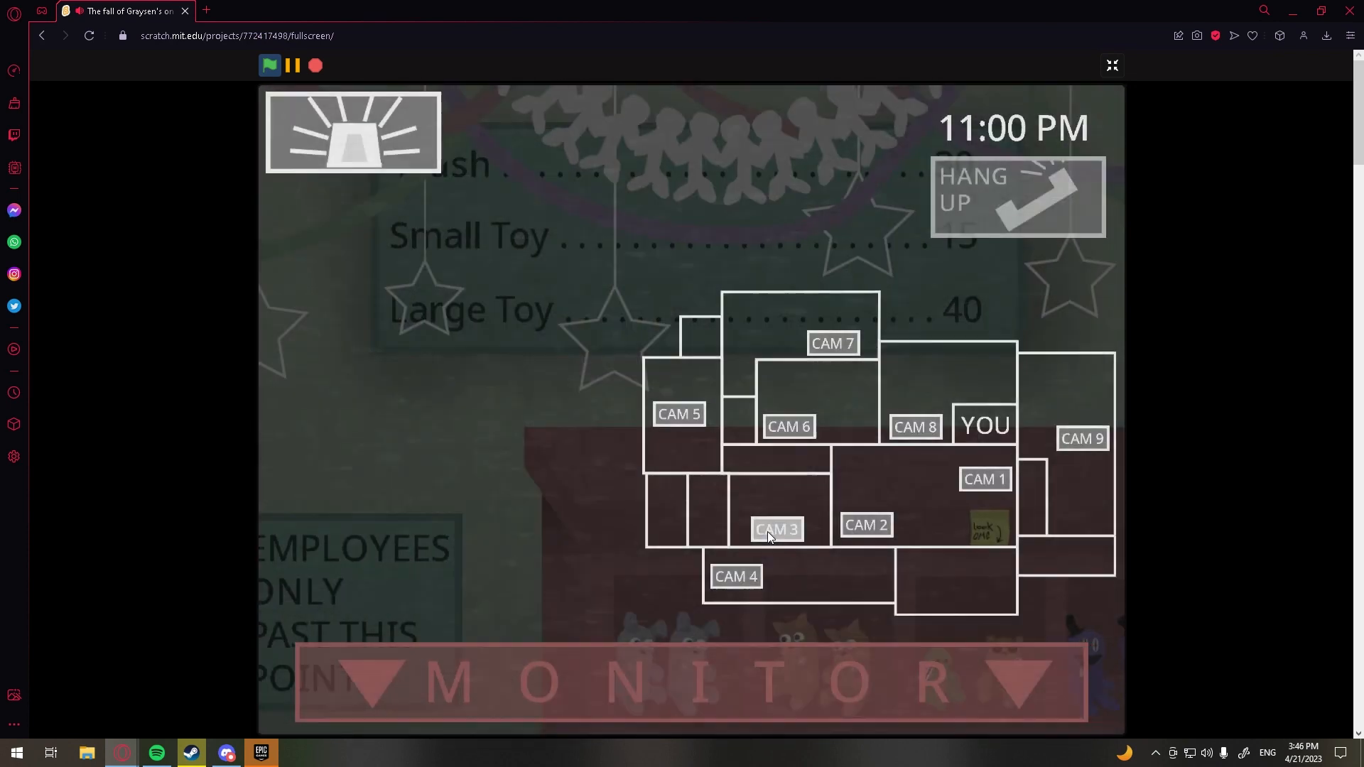
{"action": "left_click", "coordinate": [775, 529]}
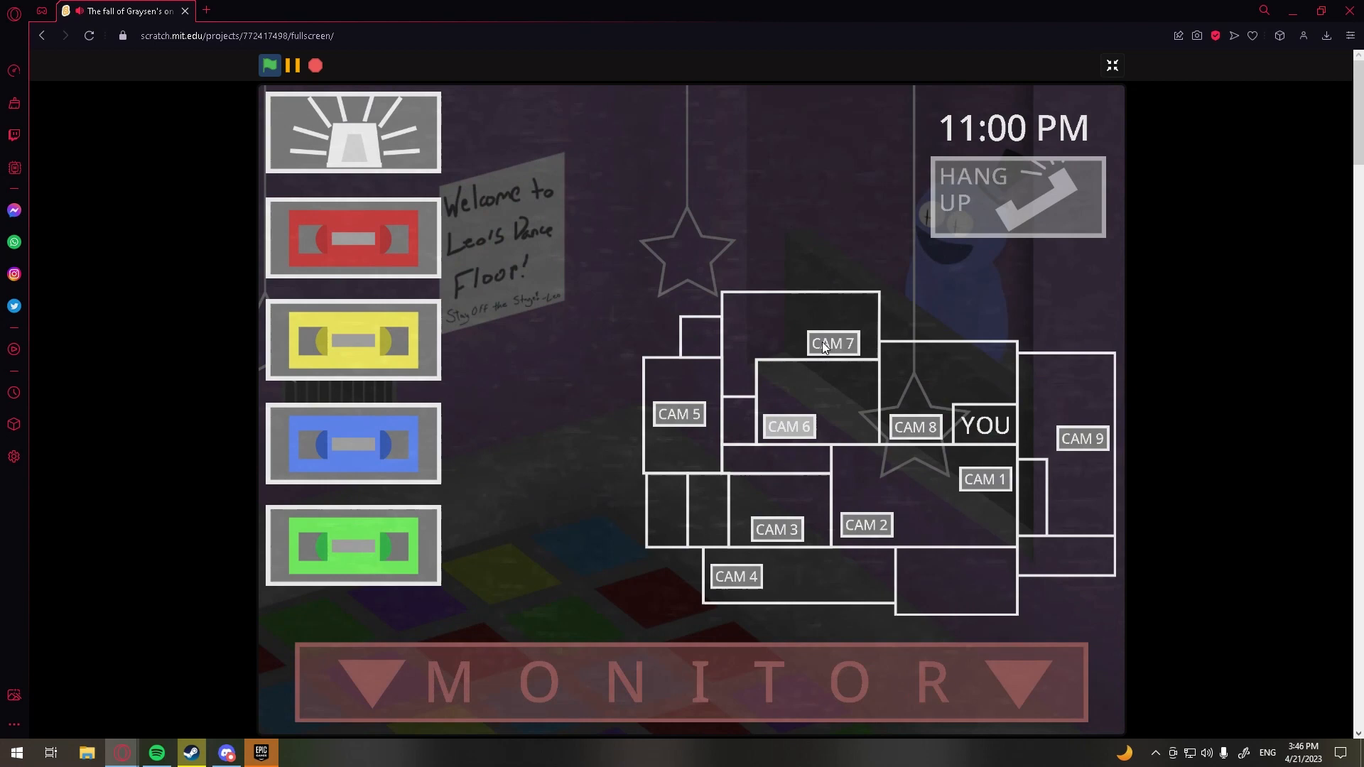
{"action": "left_click", "coordinate": [691, 681]}
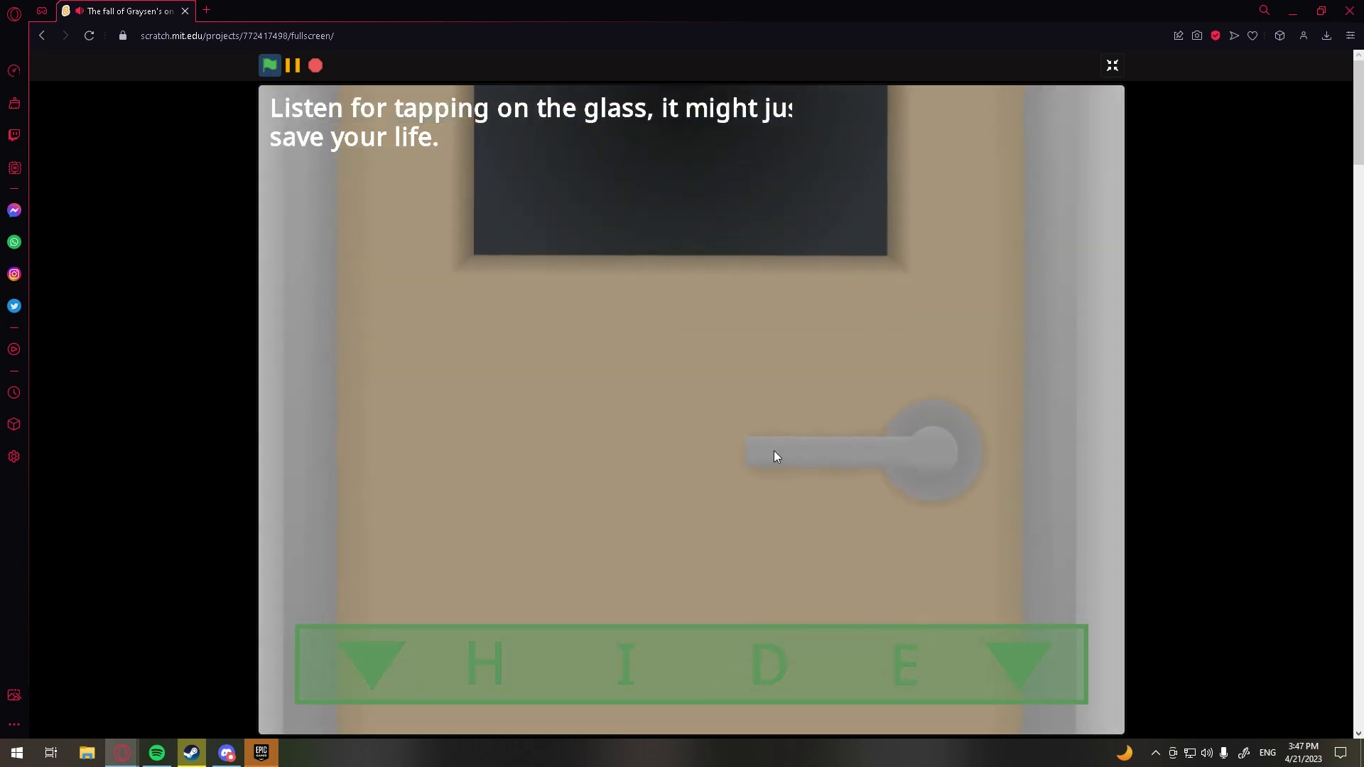
{"action": "mouse_move", "coordinate": [753, 448]}
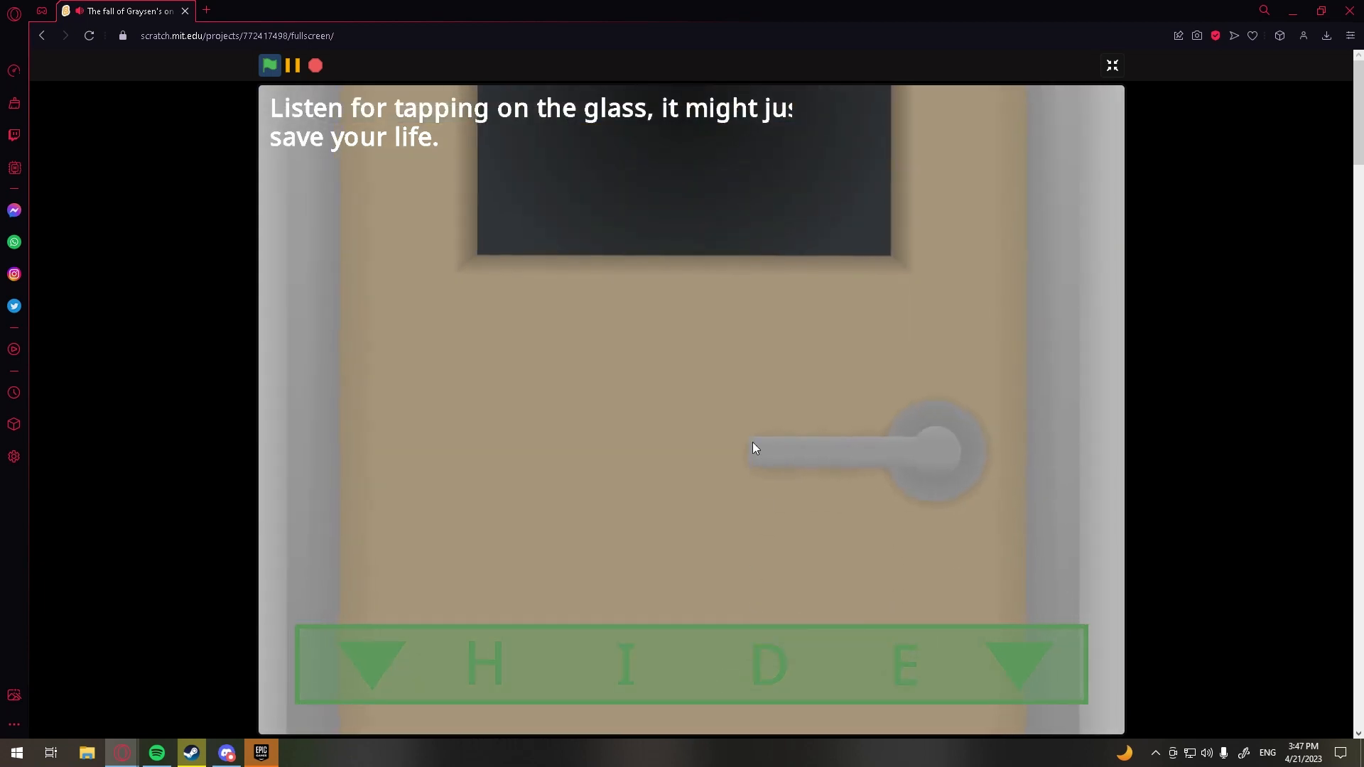
{"action": "mouse_move", "coordinate": [728, 609]}
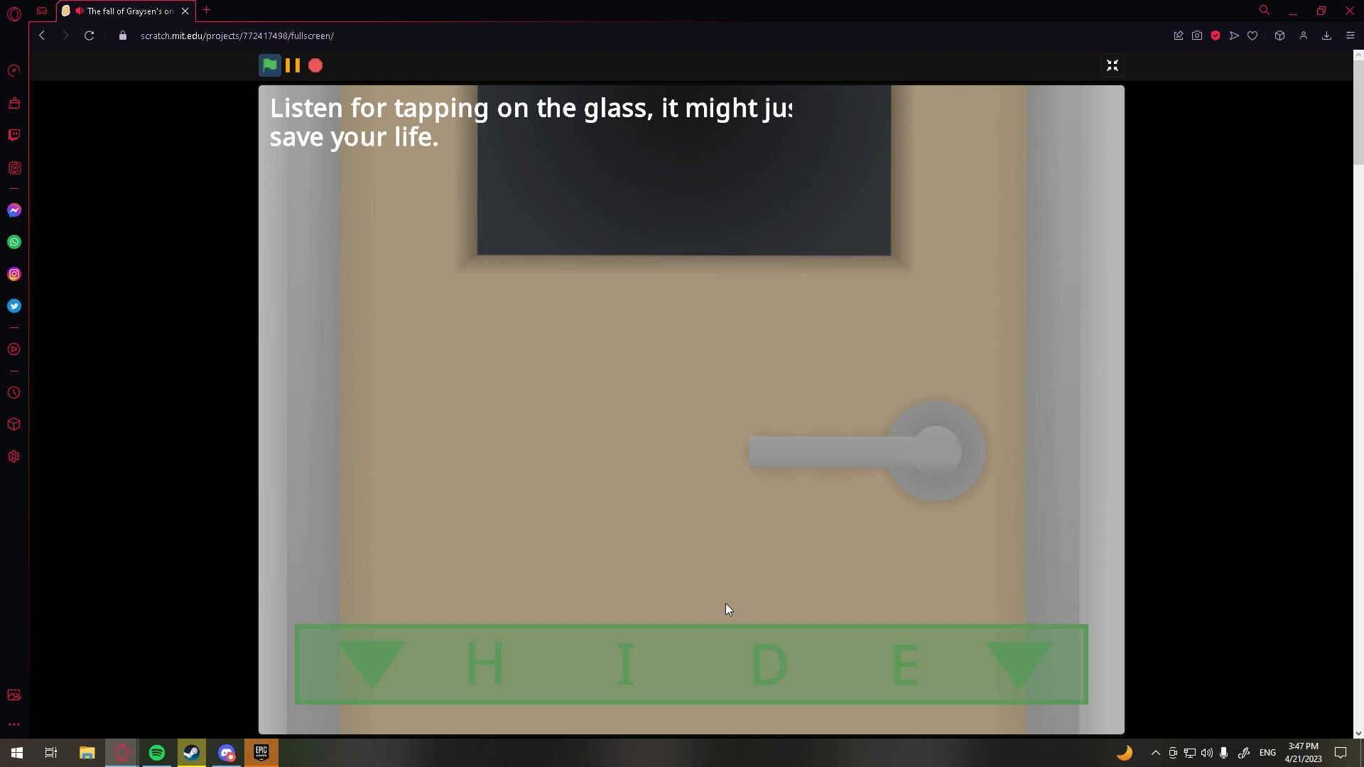
{"action": "mouse_move", "coordinate": [834, 391]}
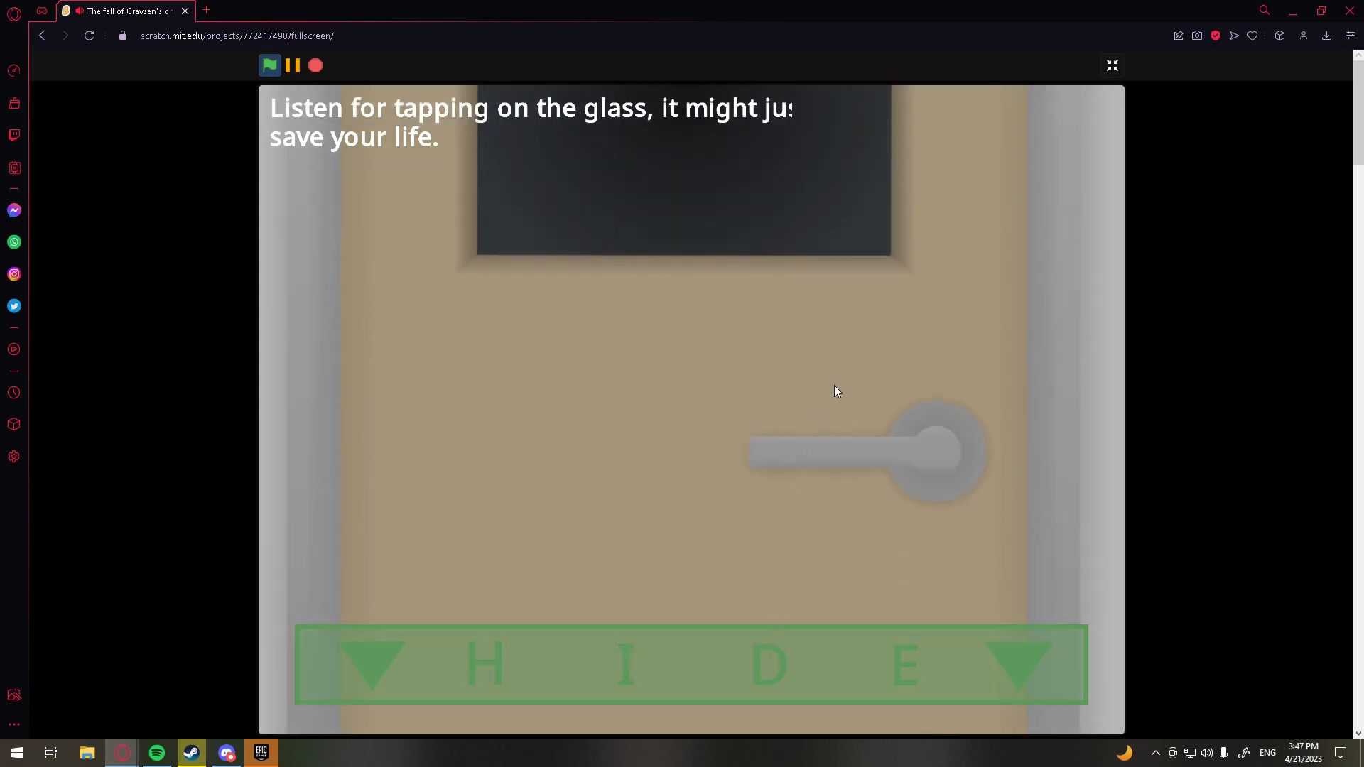
{"action": "mouse_move", "coordinate": [835, 383]}
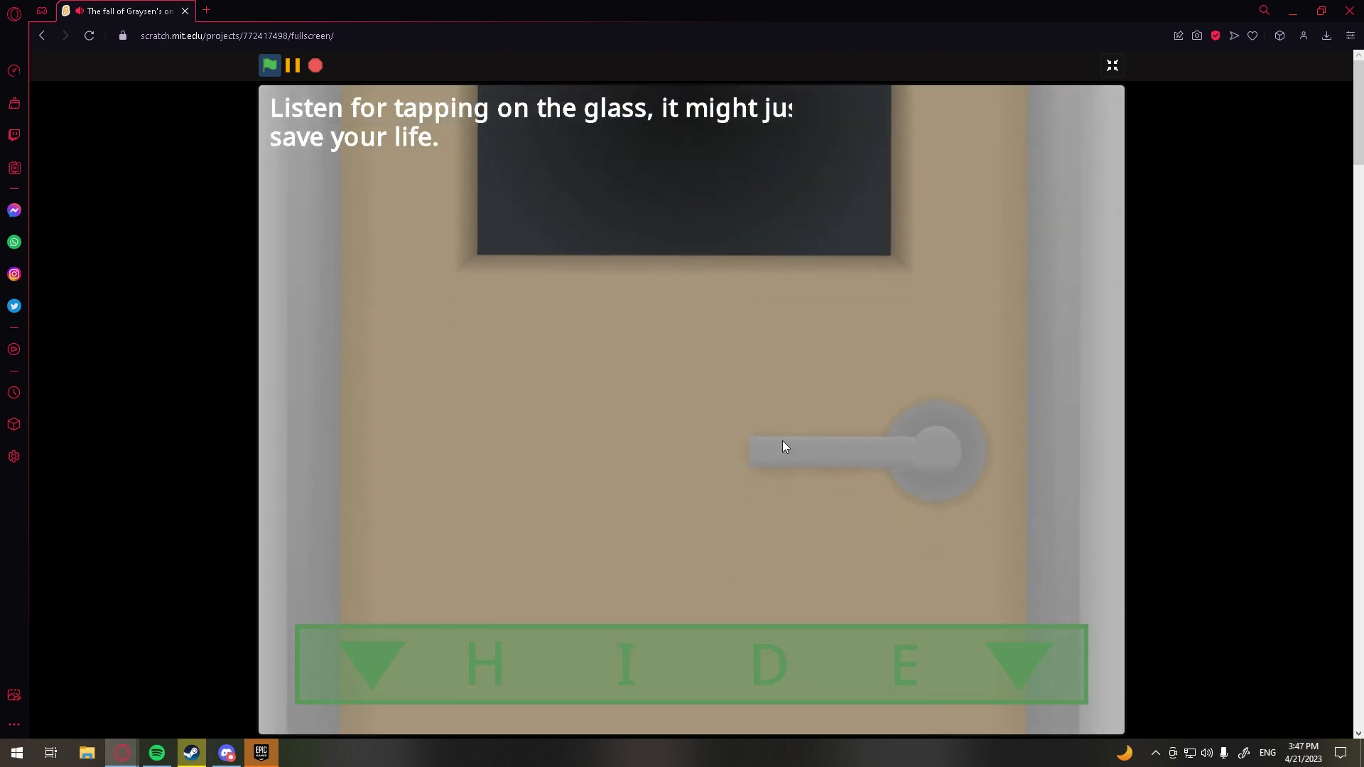
{"action": "mouse_move", "coordinate": [747, 644]}
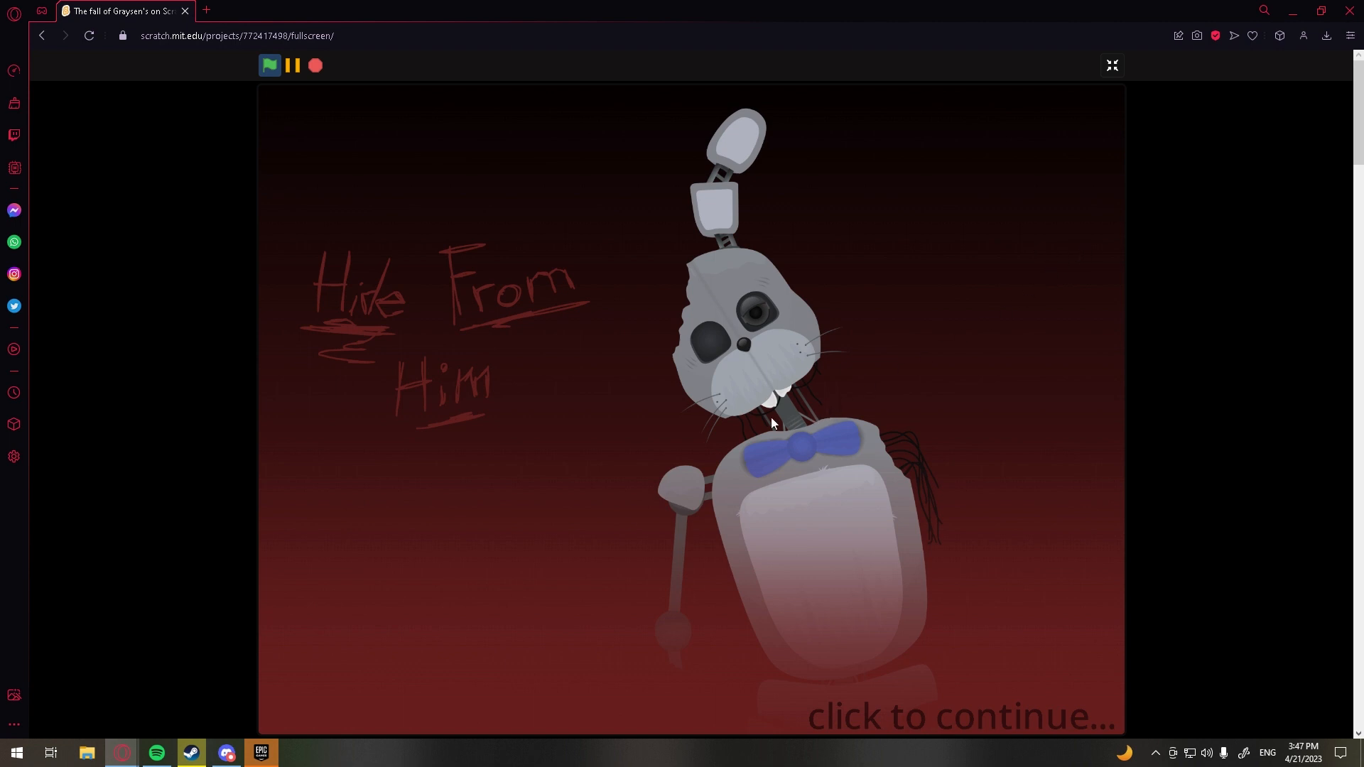
{"action": "mouse_move", "coordinate": [849, 321]}
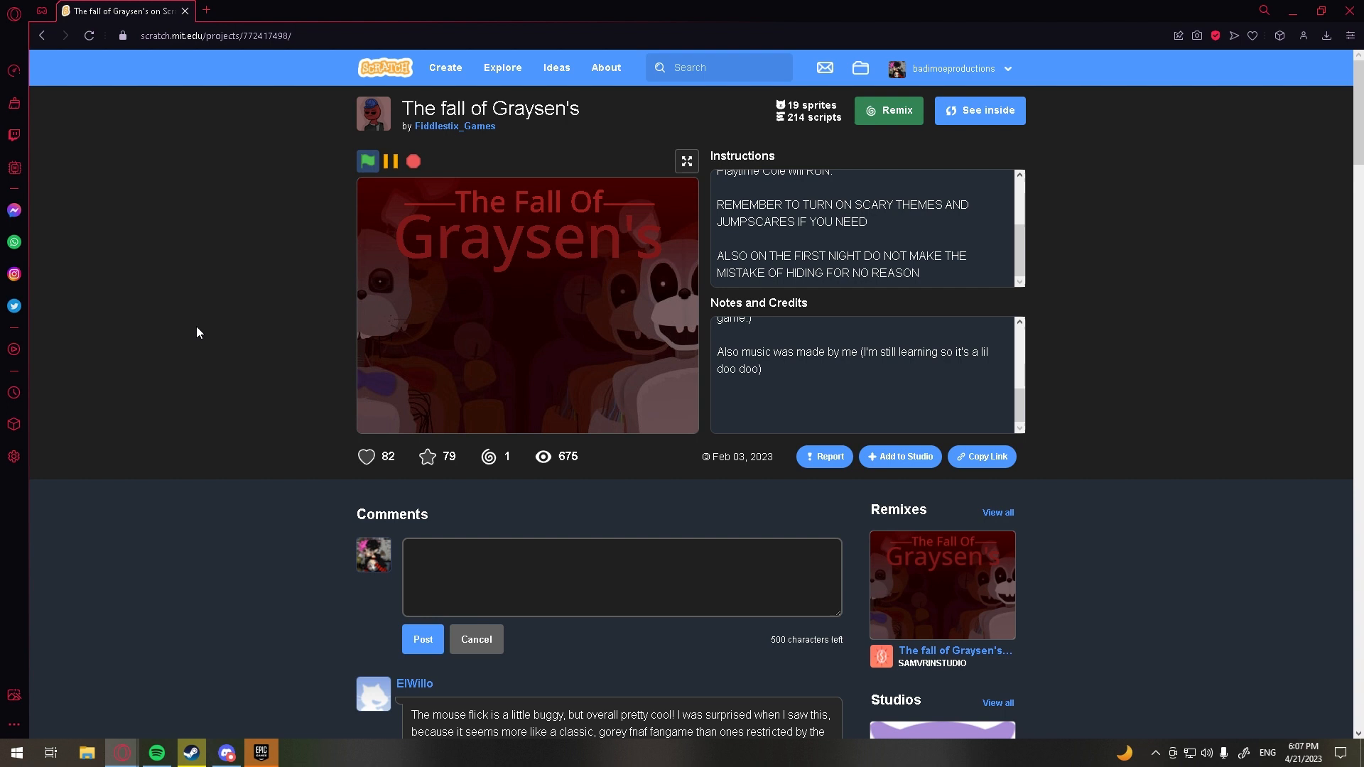
{"action": "mouse_move", "coordinate": [248, 400]}
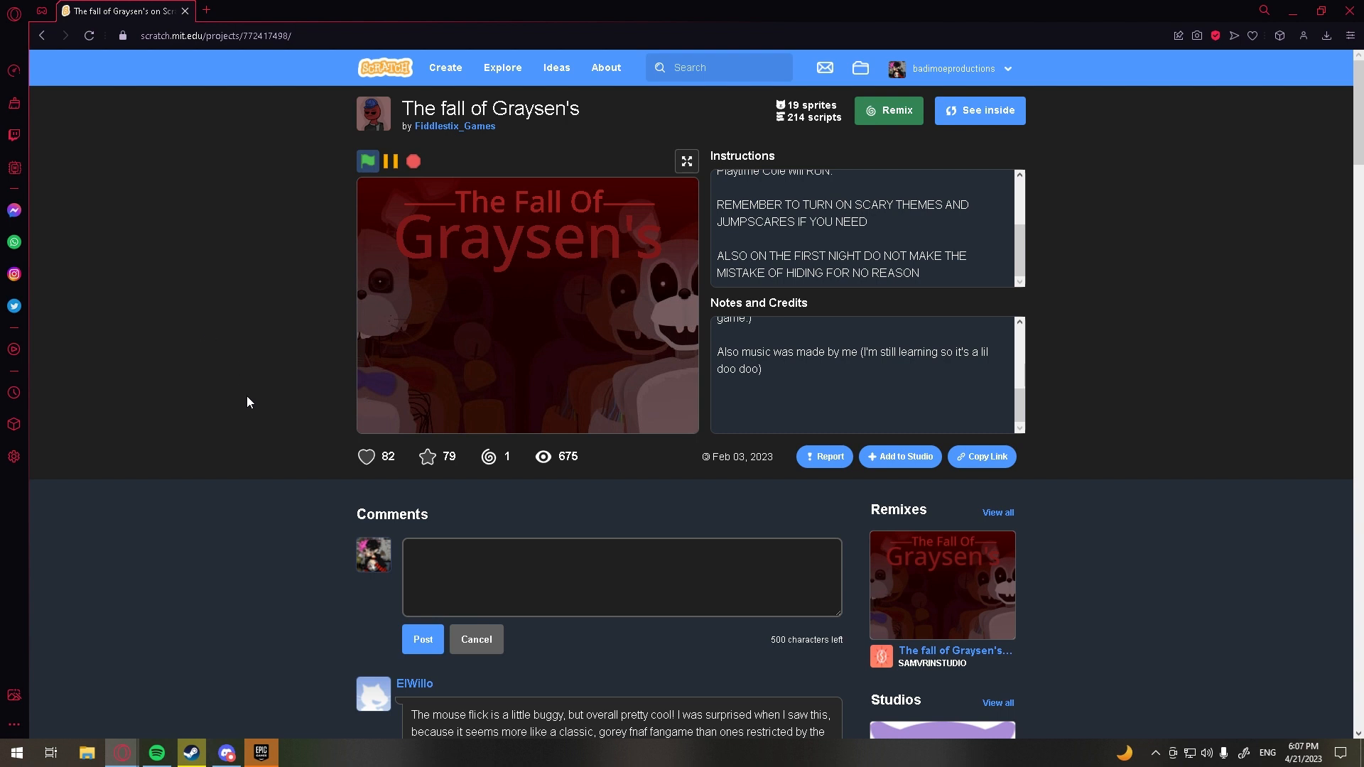
{"action": "mouse_move", "coordinate": [609, 462]}
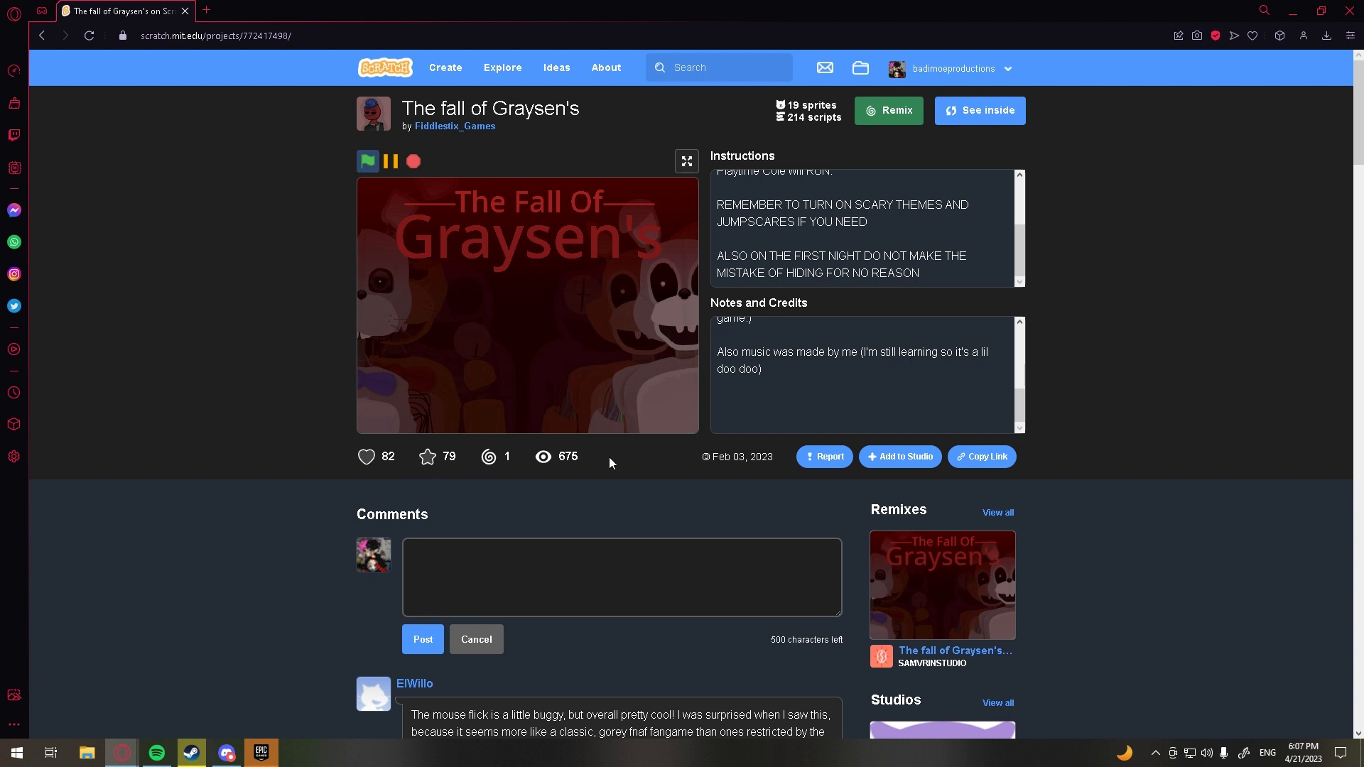
Heart and star The fall of Graysen's, bringing its counts to 83 and 80
{"action": "left_click", "coordinate": [365, 456]}
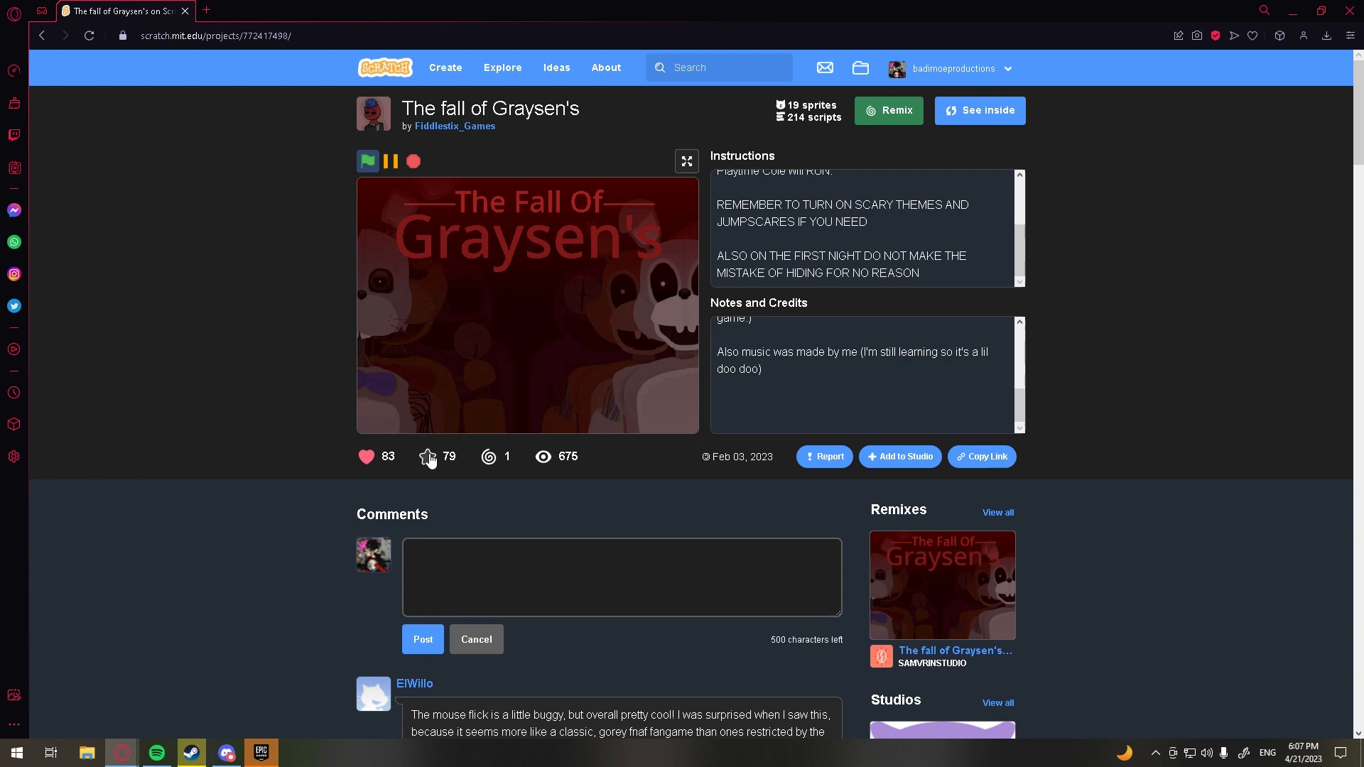
{"action": "left_click", "coordinate": [427, 456]}
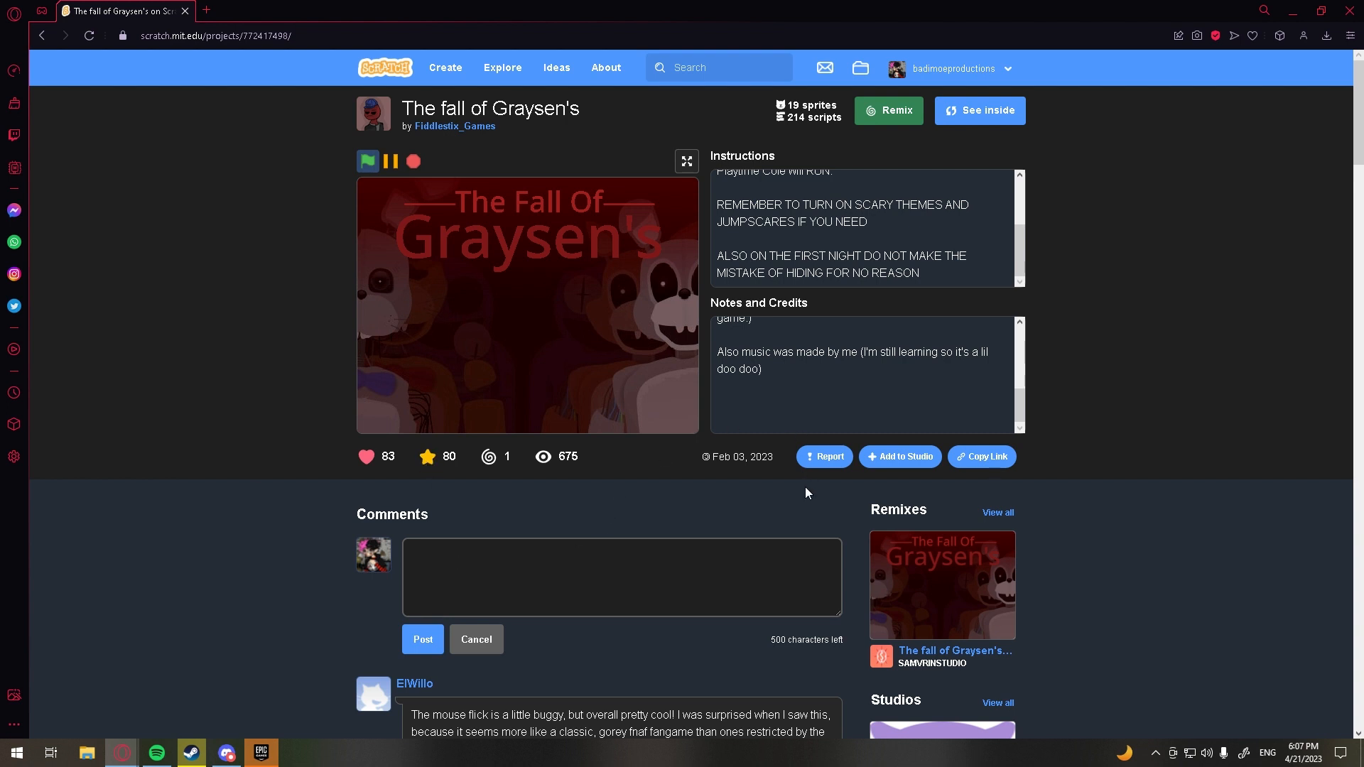
{"action": "mouse_move", "coordinate": [732, 434]}
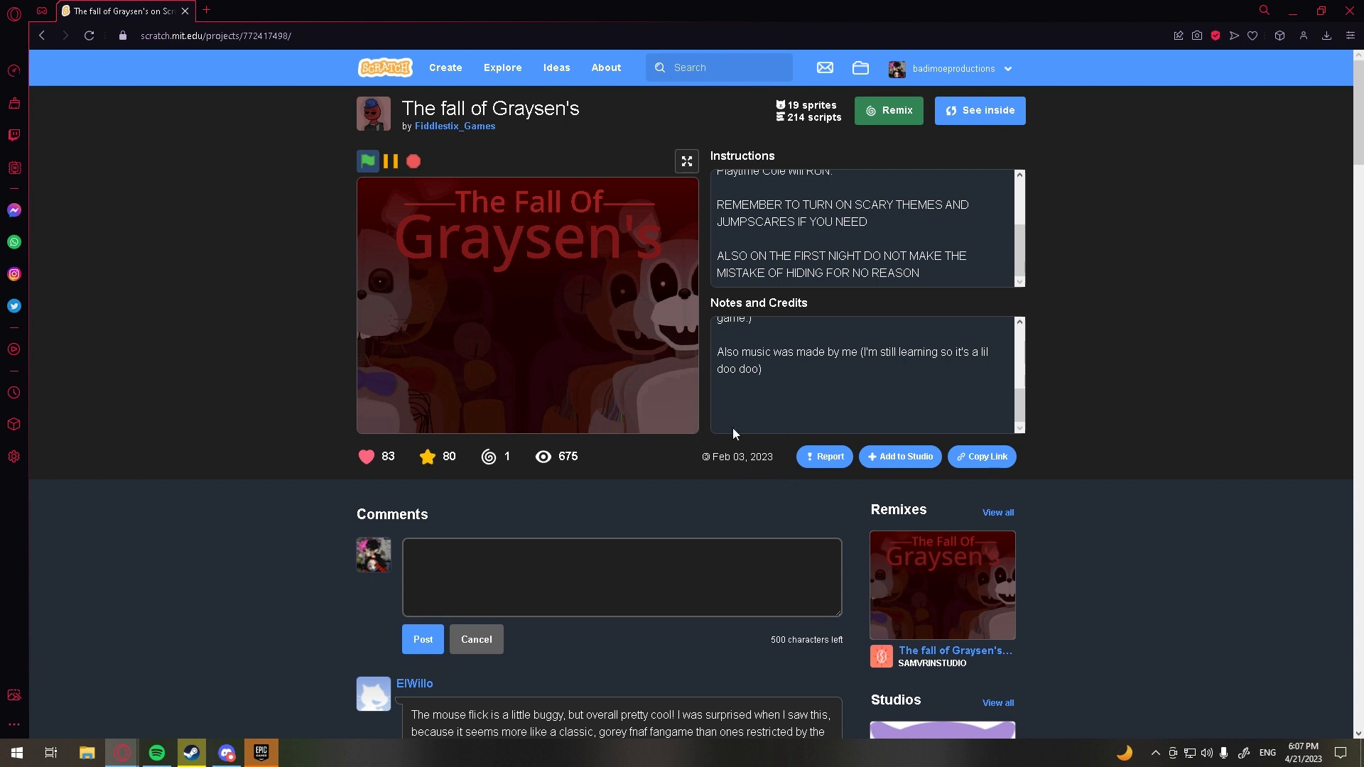
{"action": "mouse_move", "coordinate": [765, 415]}
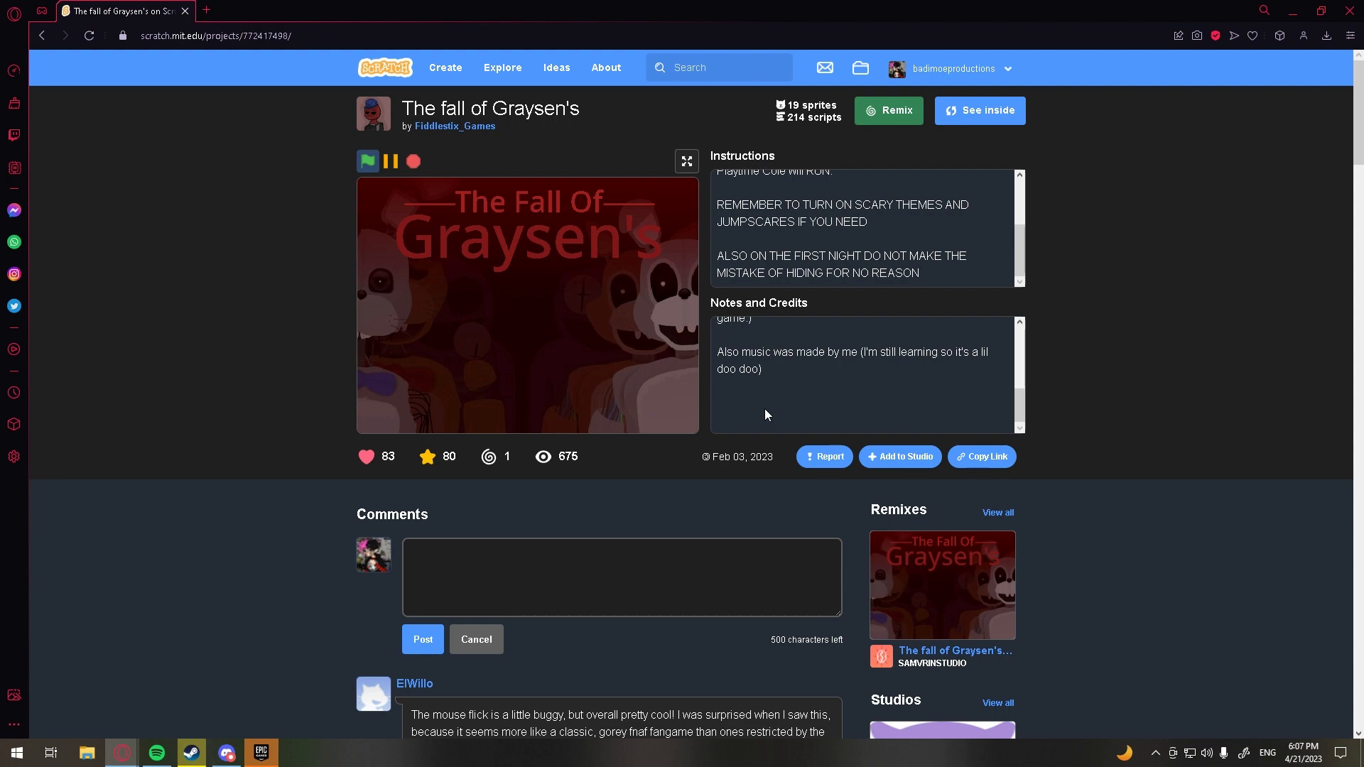